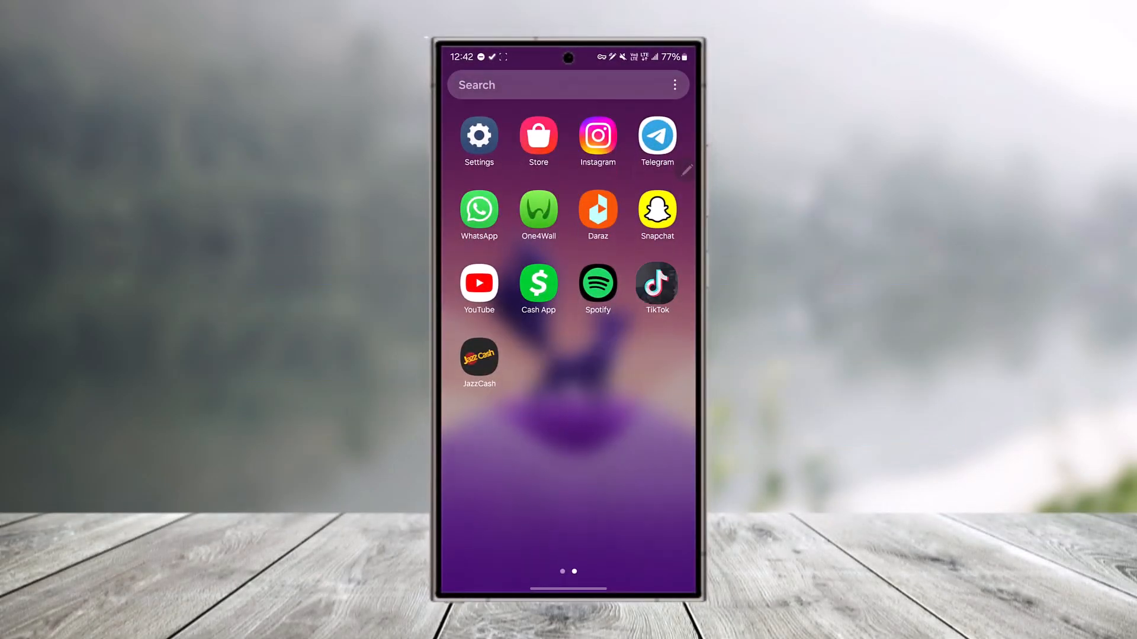
Launch TikTok from the home screen to show the For You feed.
left_click(655, 283)
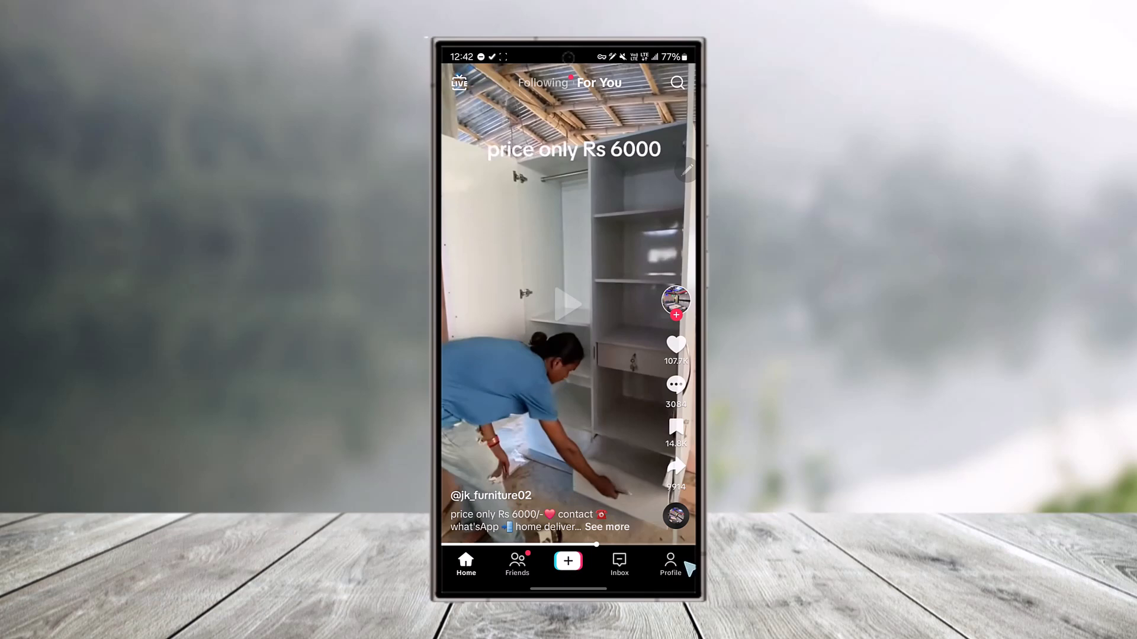
Go to your own profile and bring up its menu with Settings and privacy.
left_click(670, 563)
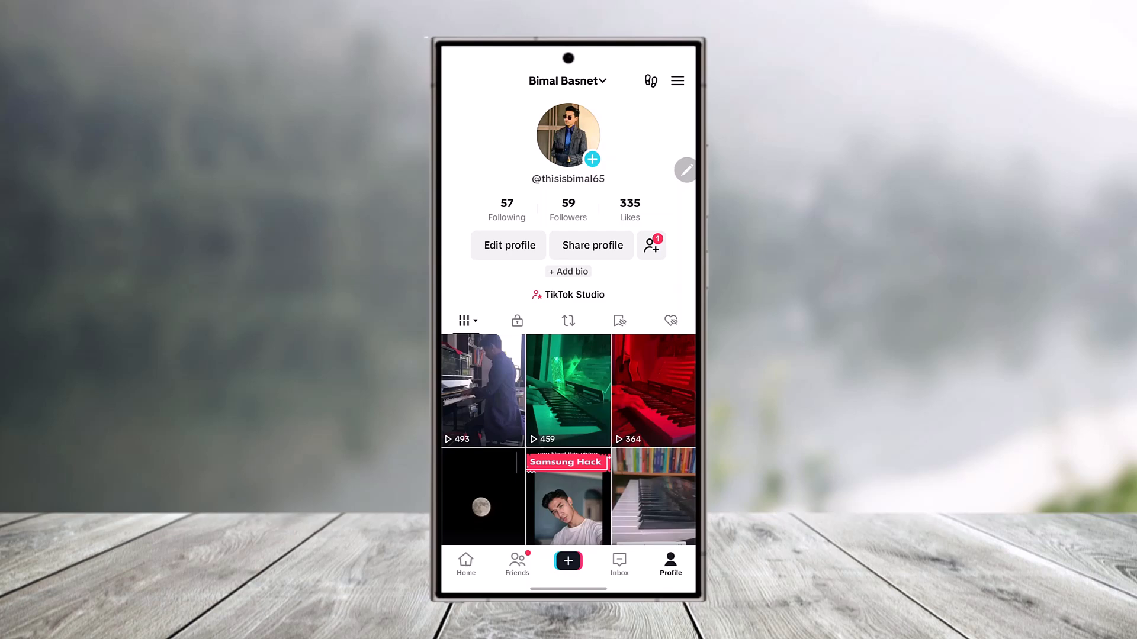
left_click(677, 81)
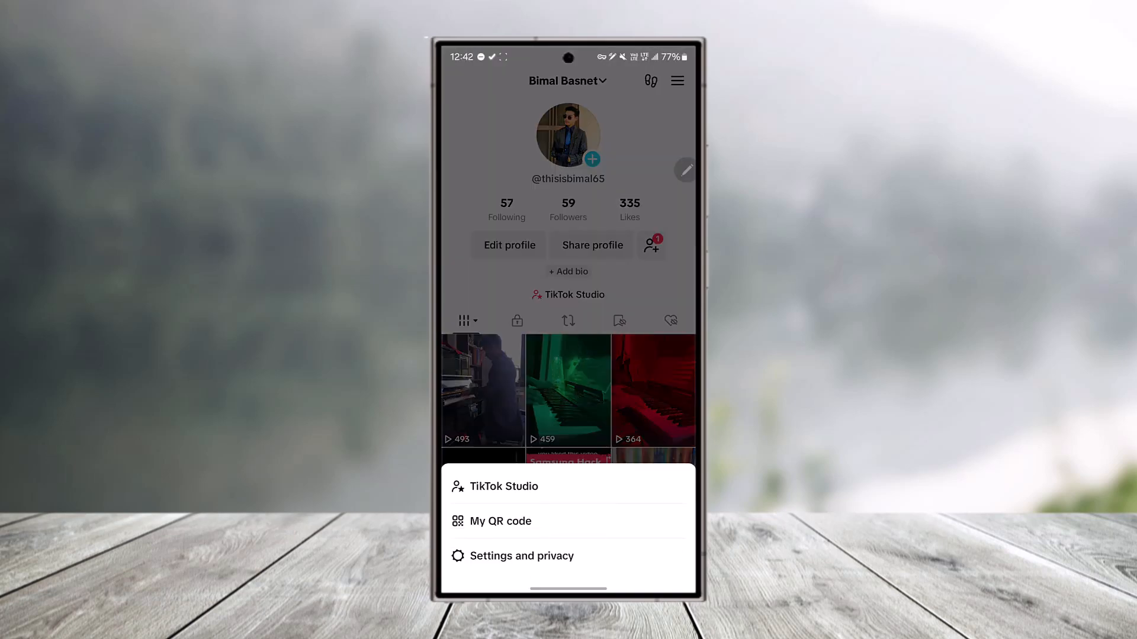
mouse_move(583, 570)
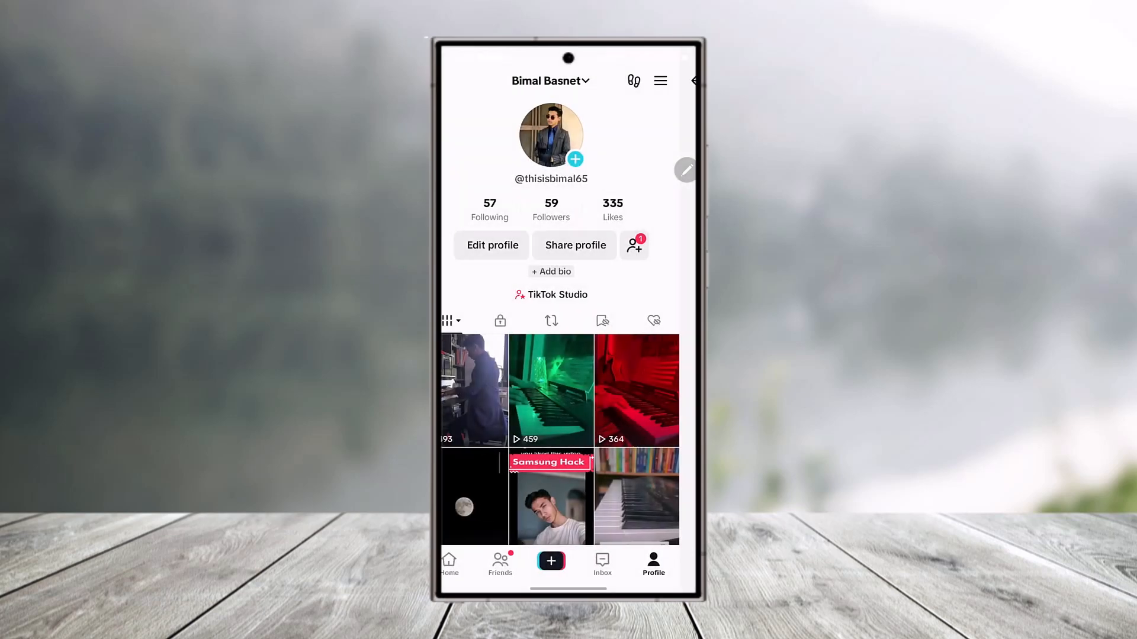
Go into Settings and privacy, then the Account settings page.
left_click(660, 80)
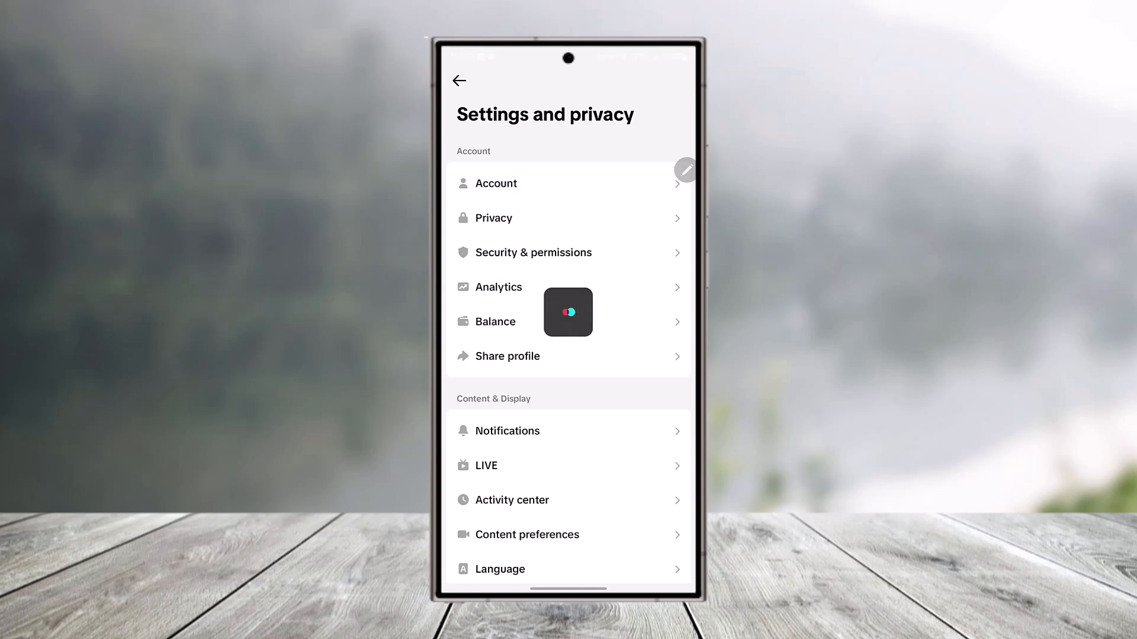
left_click(495, 182)
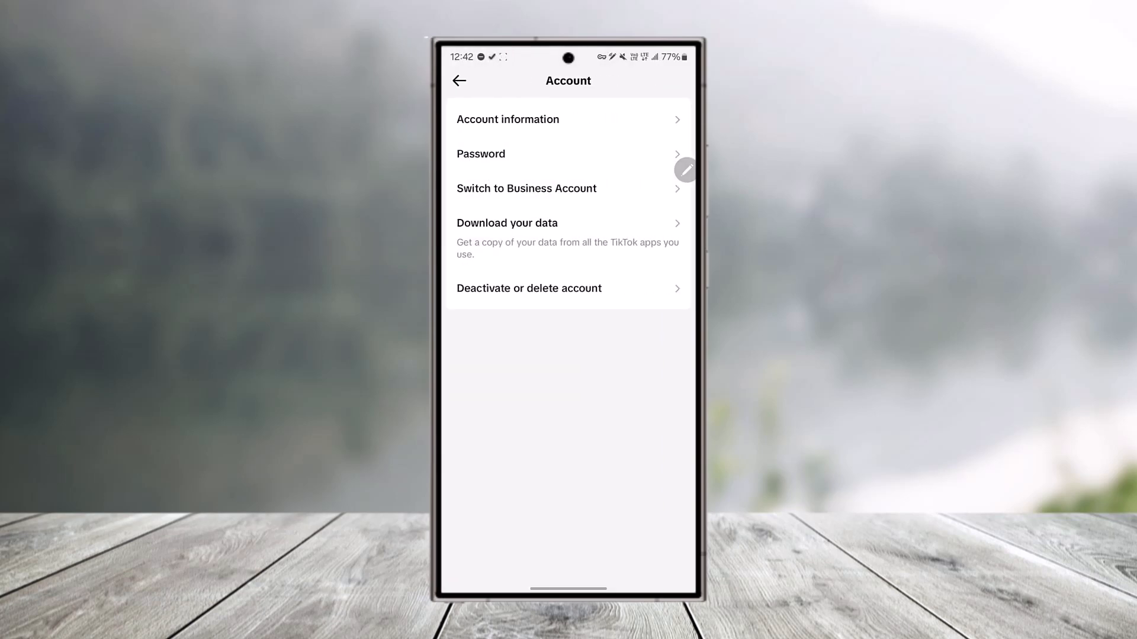
Show Account information with phone number, email, date of birth and region Nepal.
left_click(481, 154)
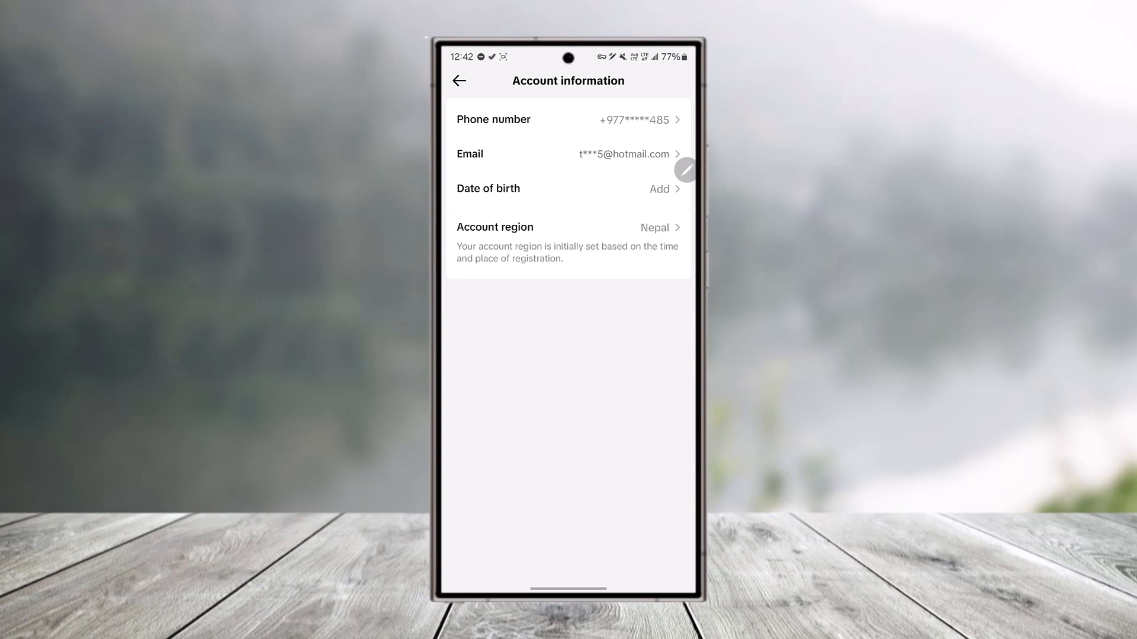
Return to Settings and privacy and scroll to Screen time, Family Pairing and Accessibility.
left_click(459, 81)
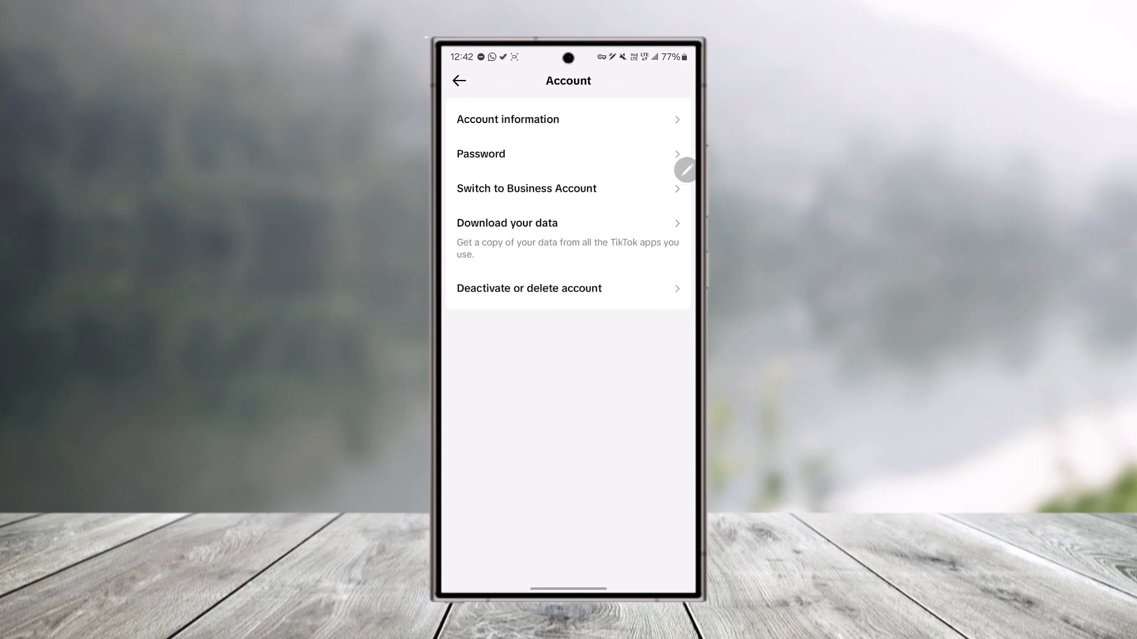
left_click(459, 80)
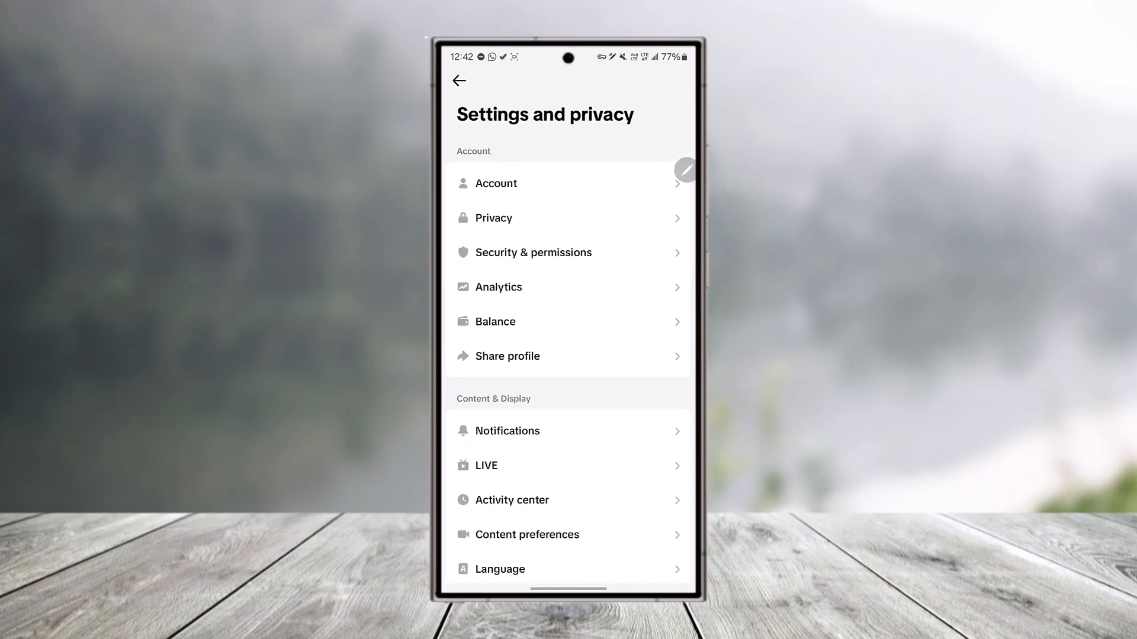
scroll("down", 3)
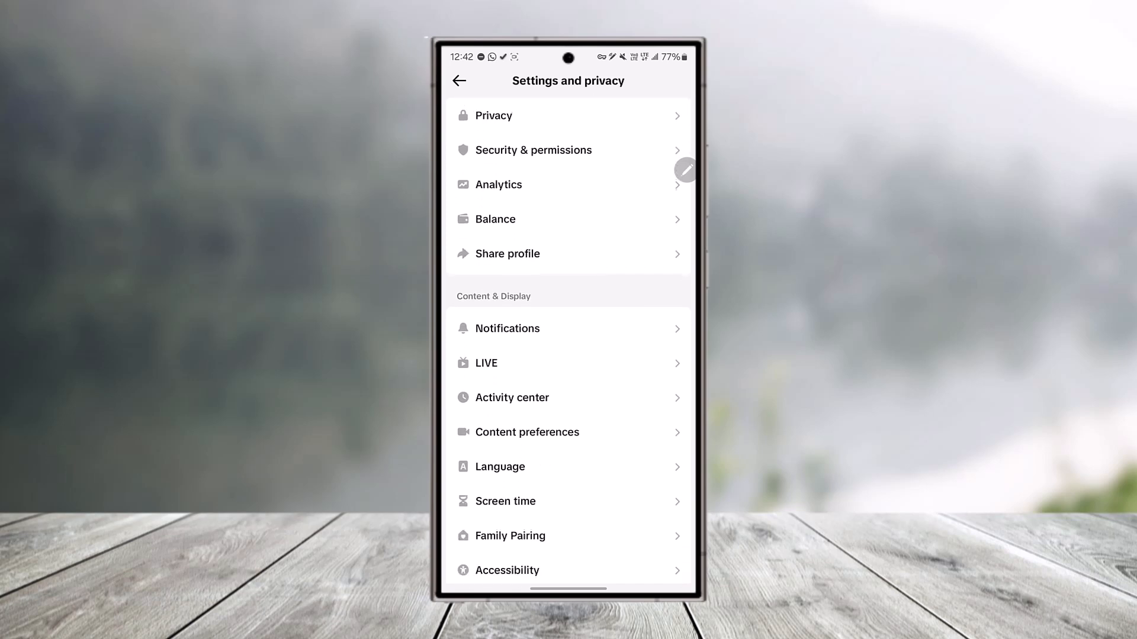